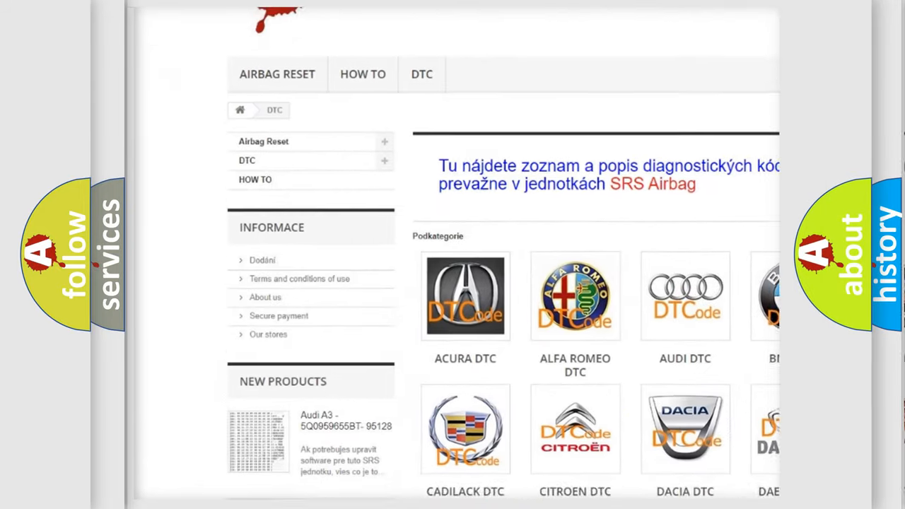
scroll("down", 3)
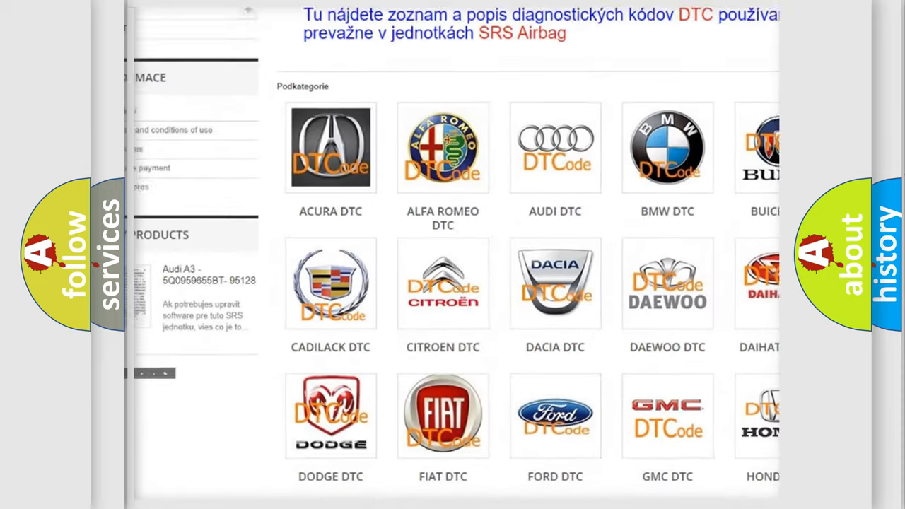
scroll("down", 3)
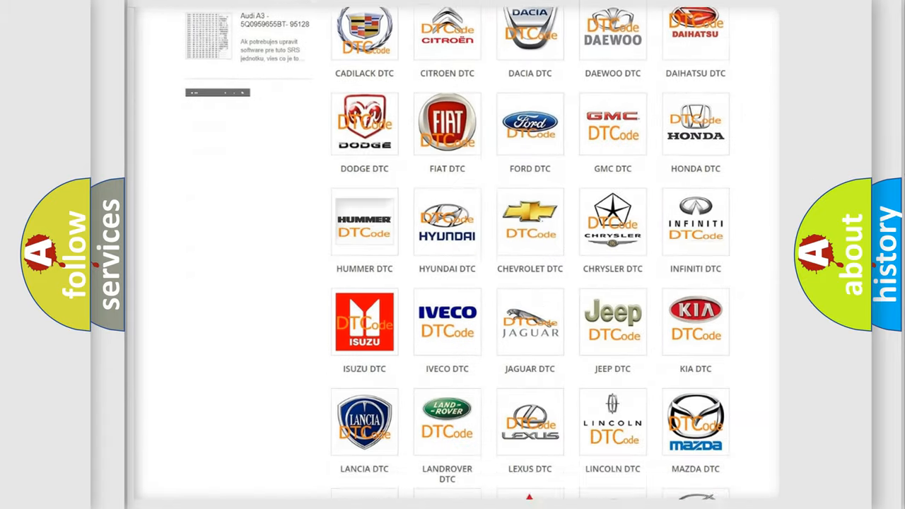
scroll("down", 3)
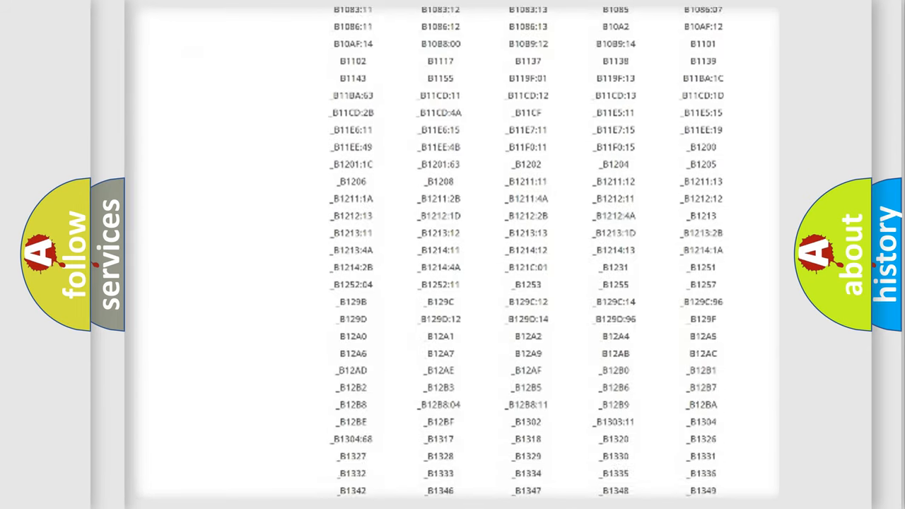
scroll("down", 3)
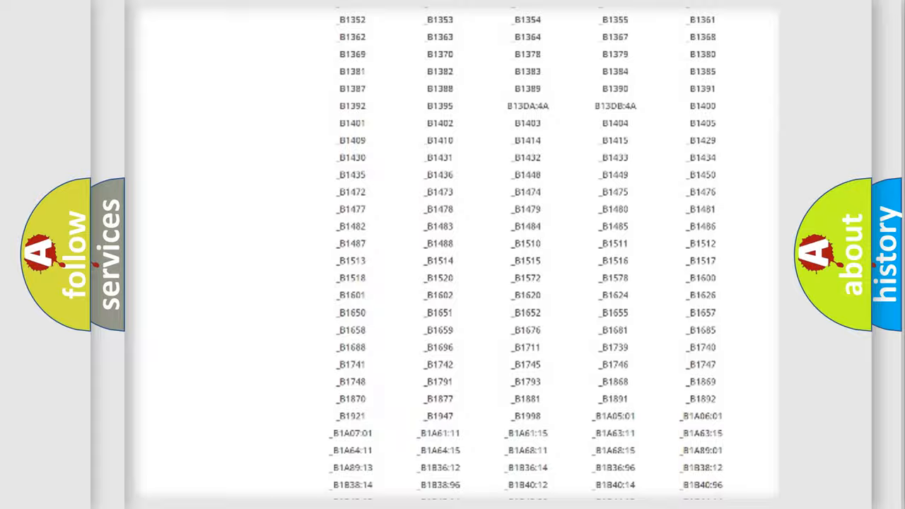